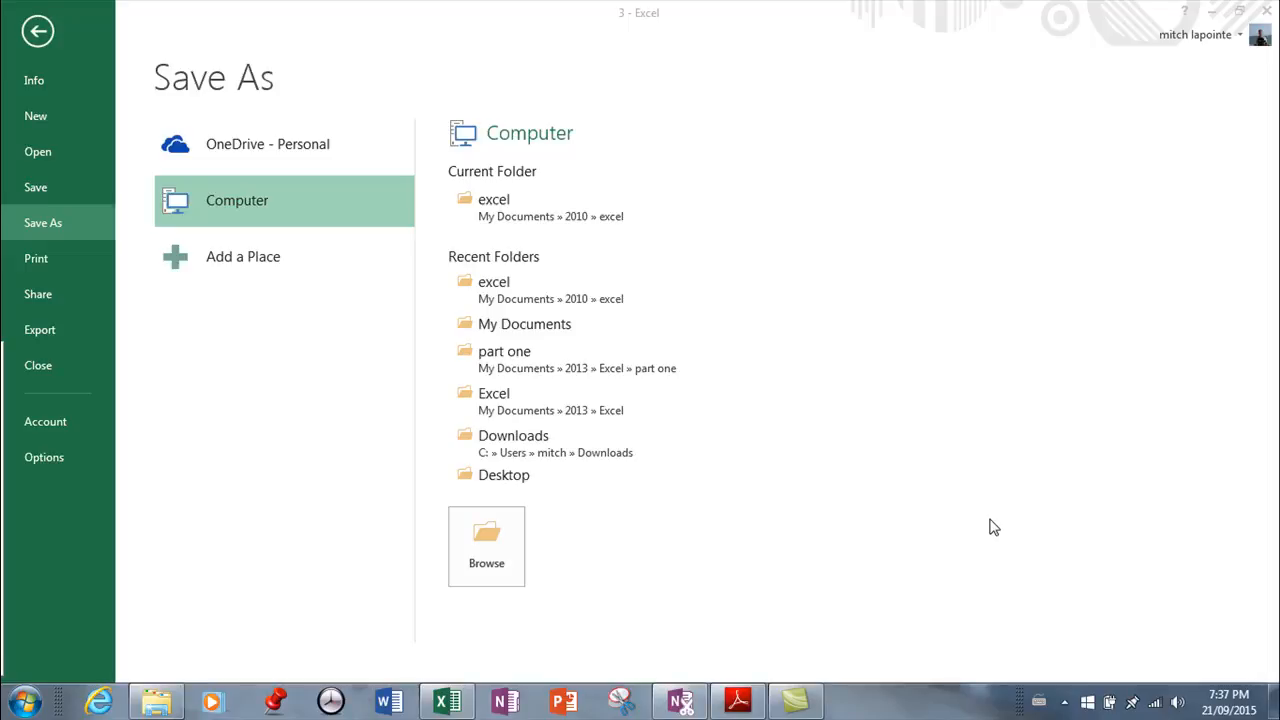
pyautogui.moveTo(981, 526)
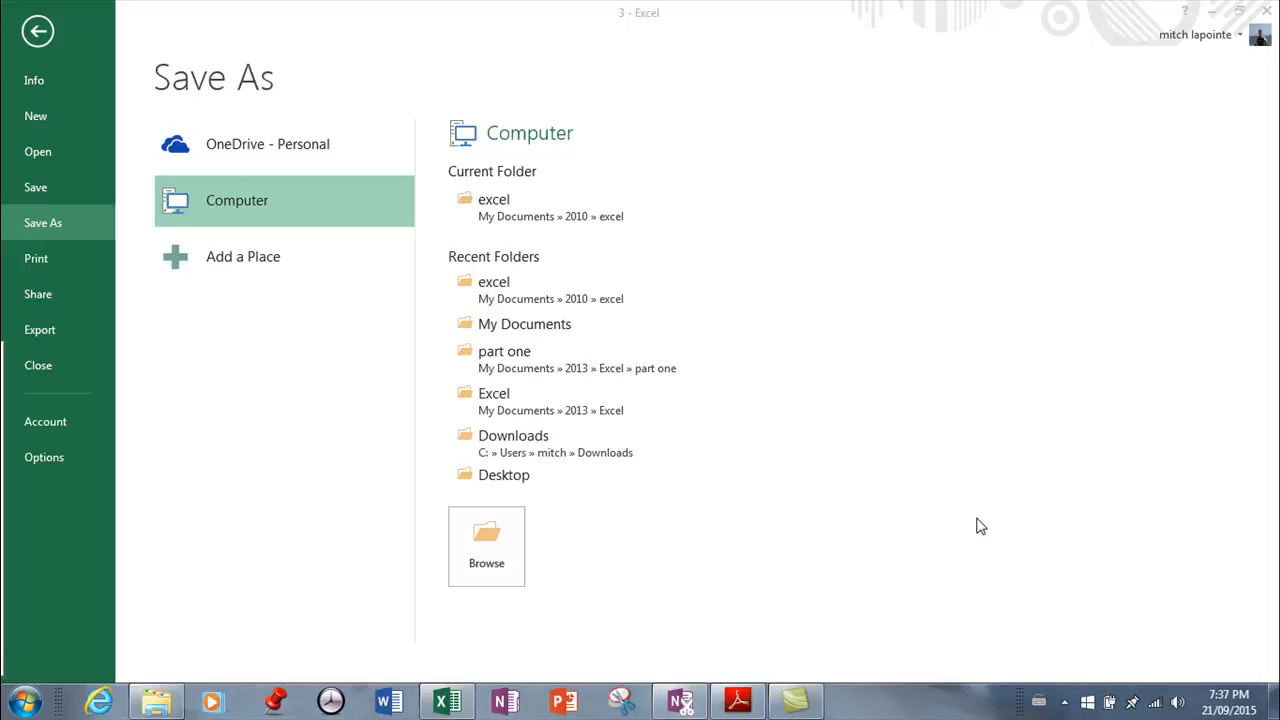
pyautogui.moveTo(735, 410)
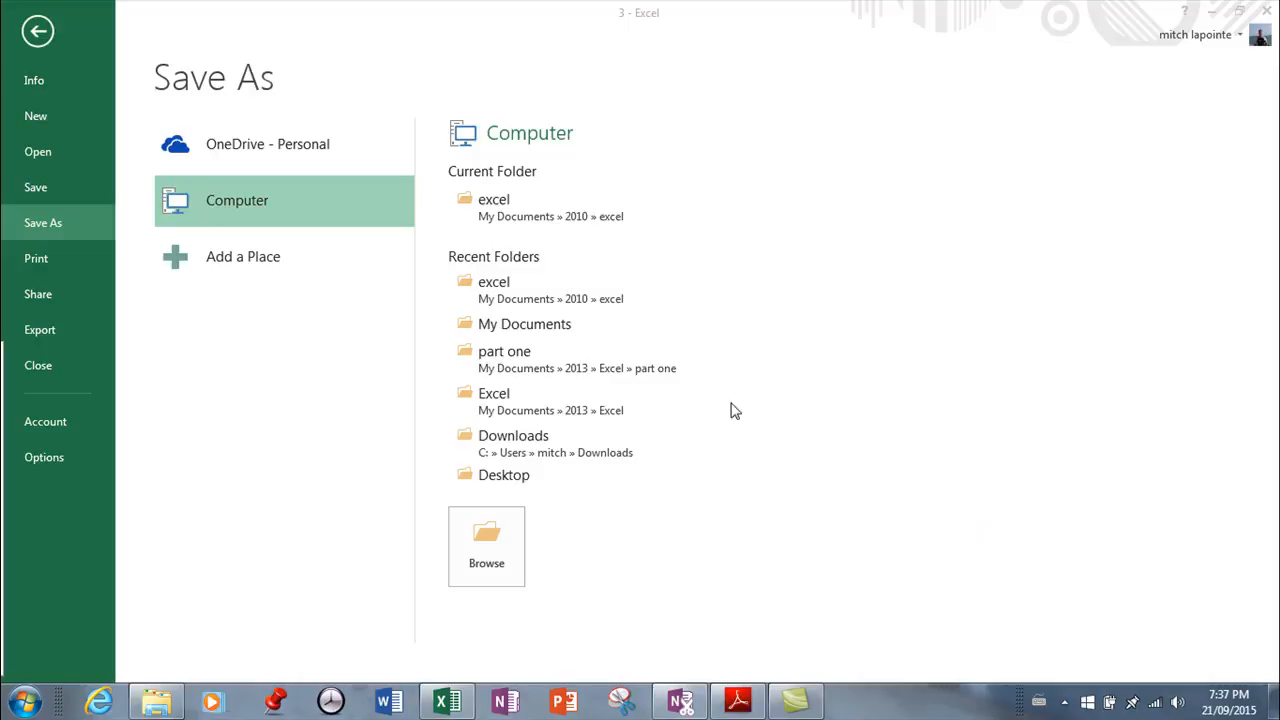
pyautogui.moveTo(538, 228)
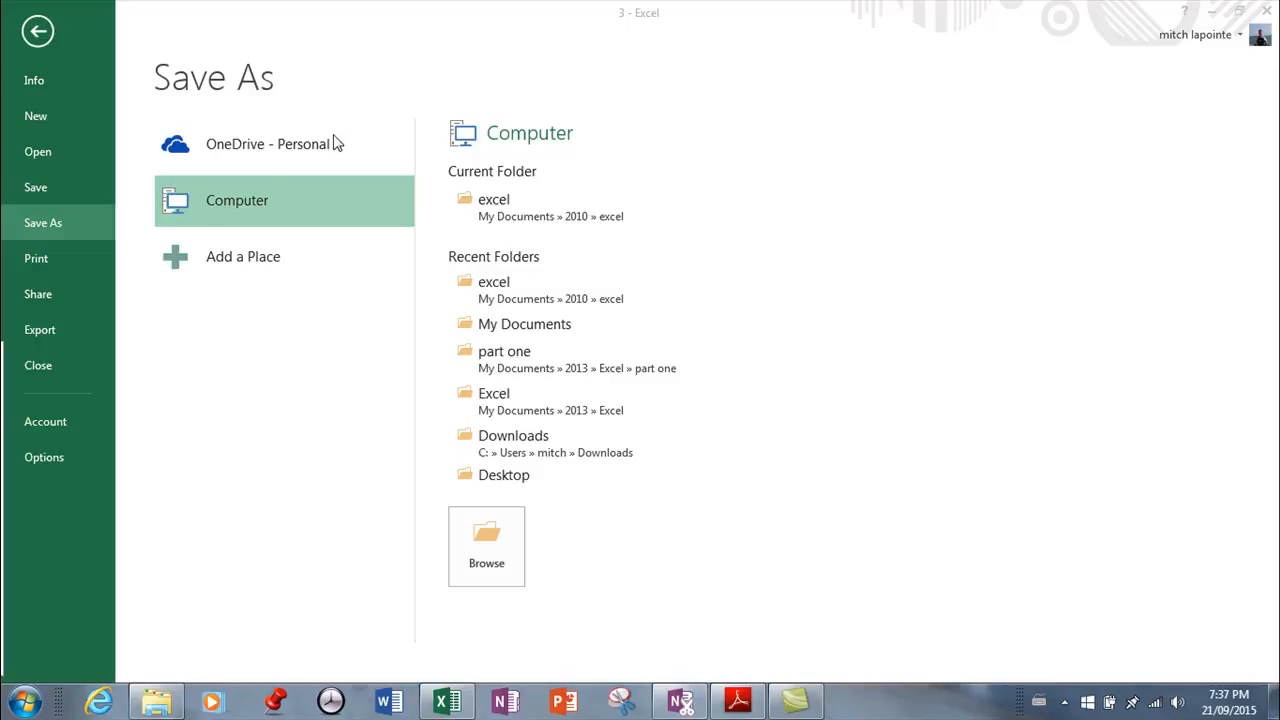
pyautogui.moveTo(250, 167)
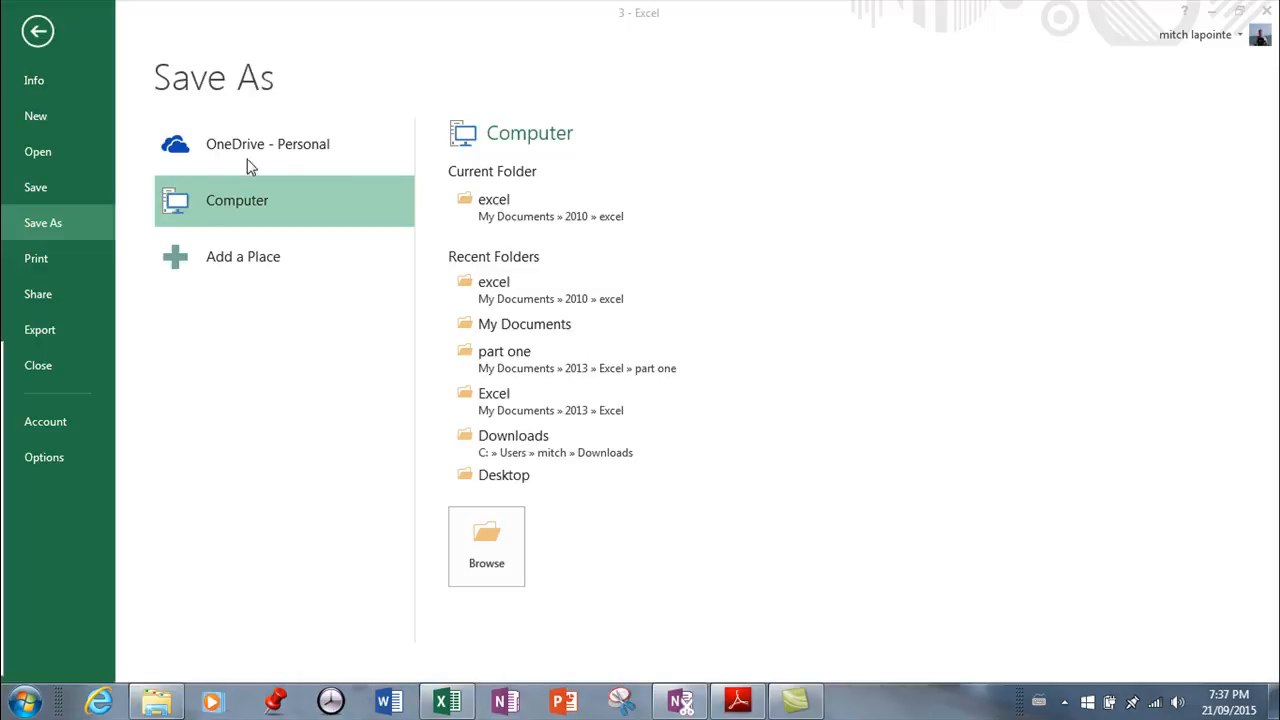
pyautogui.moveTo(222, 148)
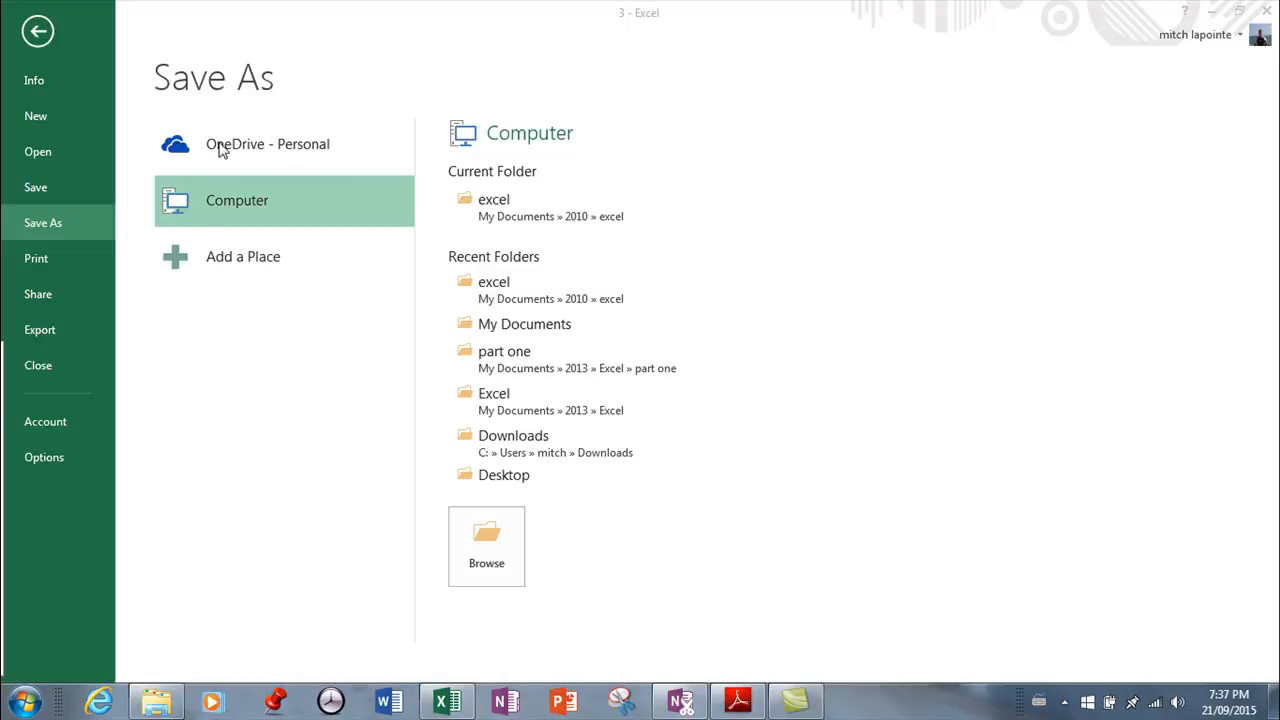
pyautogui.moveTo(127, 125)
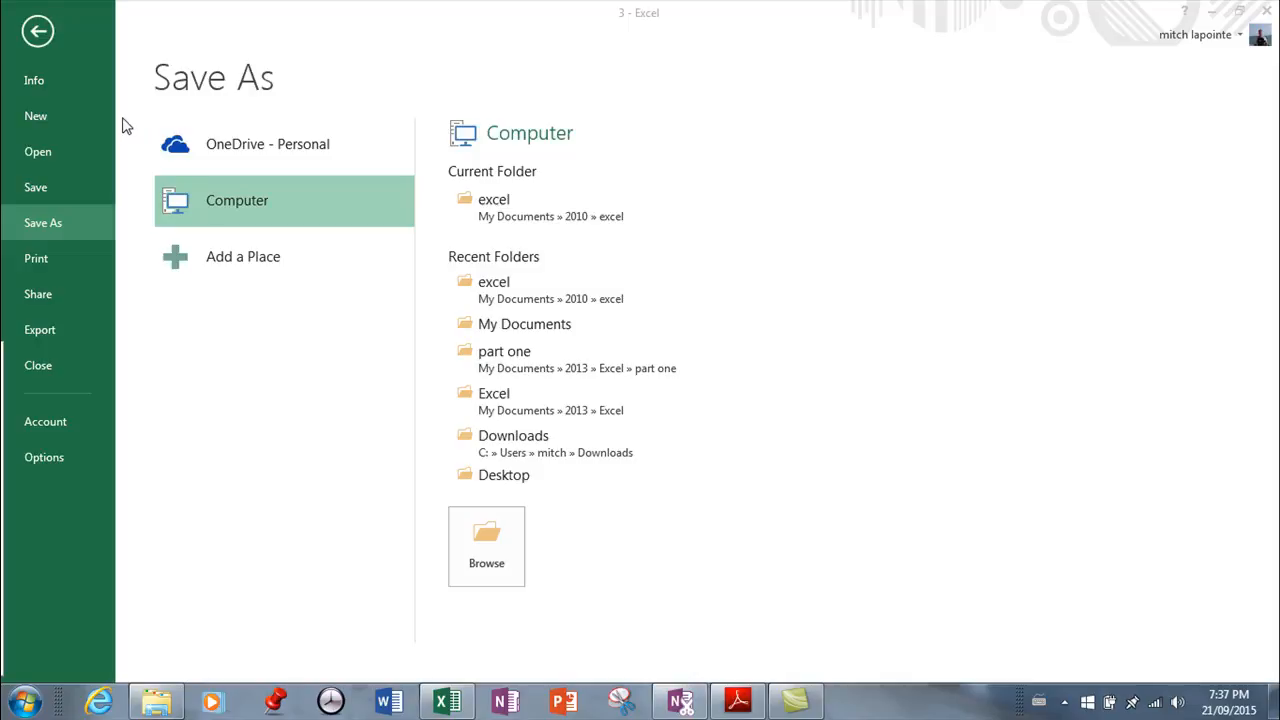
pyautogui.moveTo(205, 139)
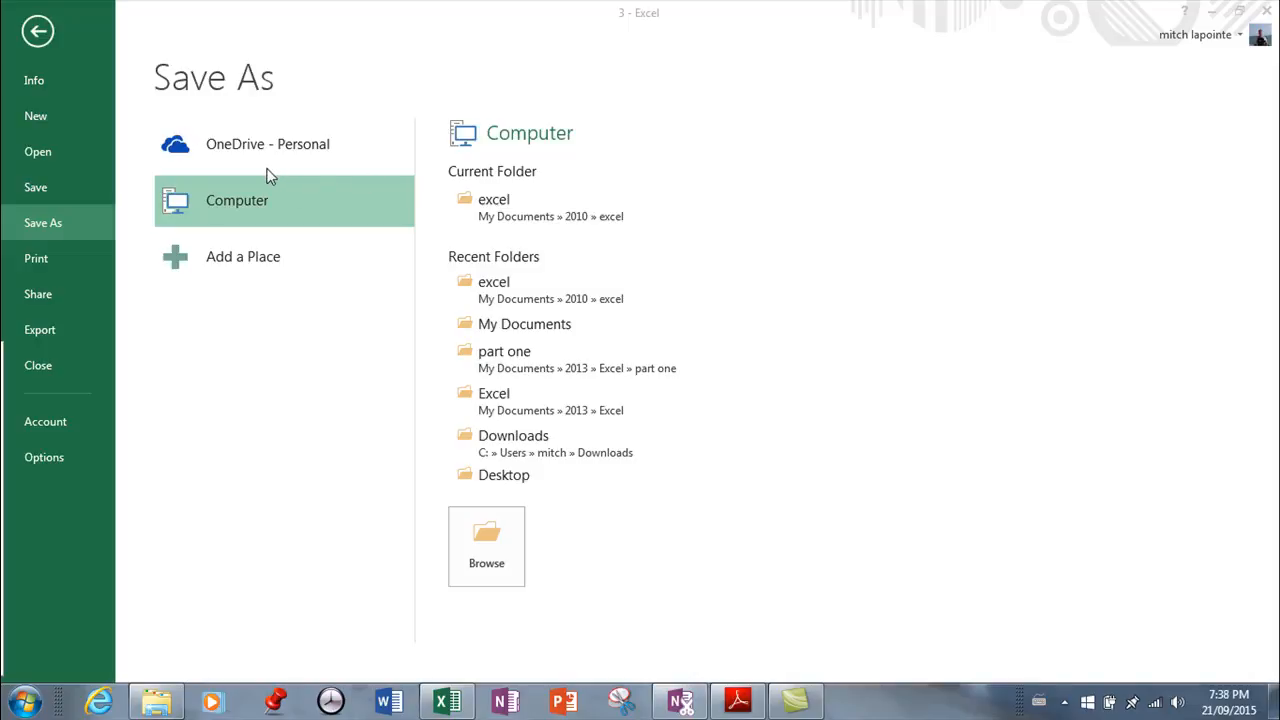
pyautogui.moveTo(249, 178)
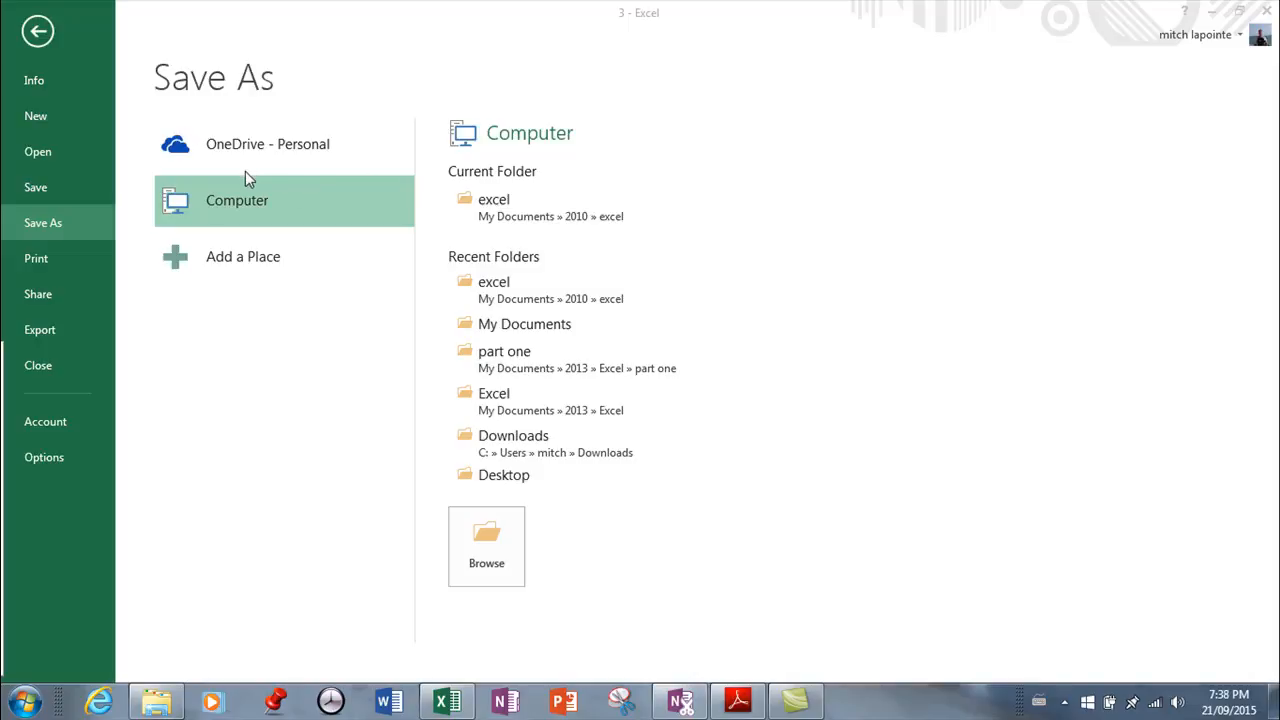
pyautogui.moveTo(240, 181)
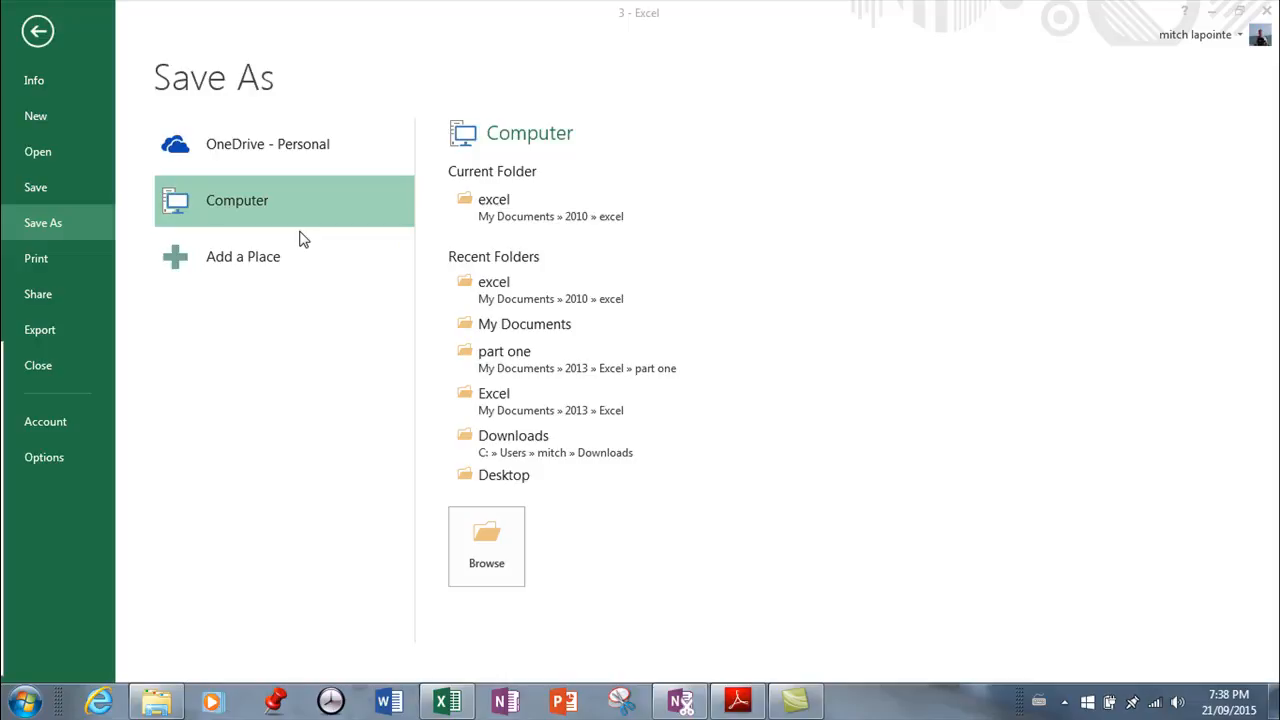
pyautogui.moveTo(252, 201)
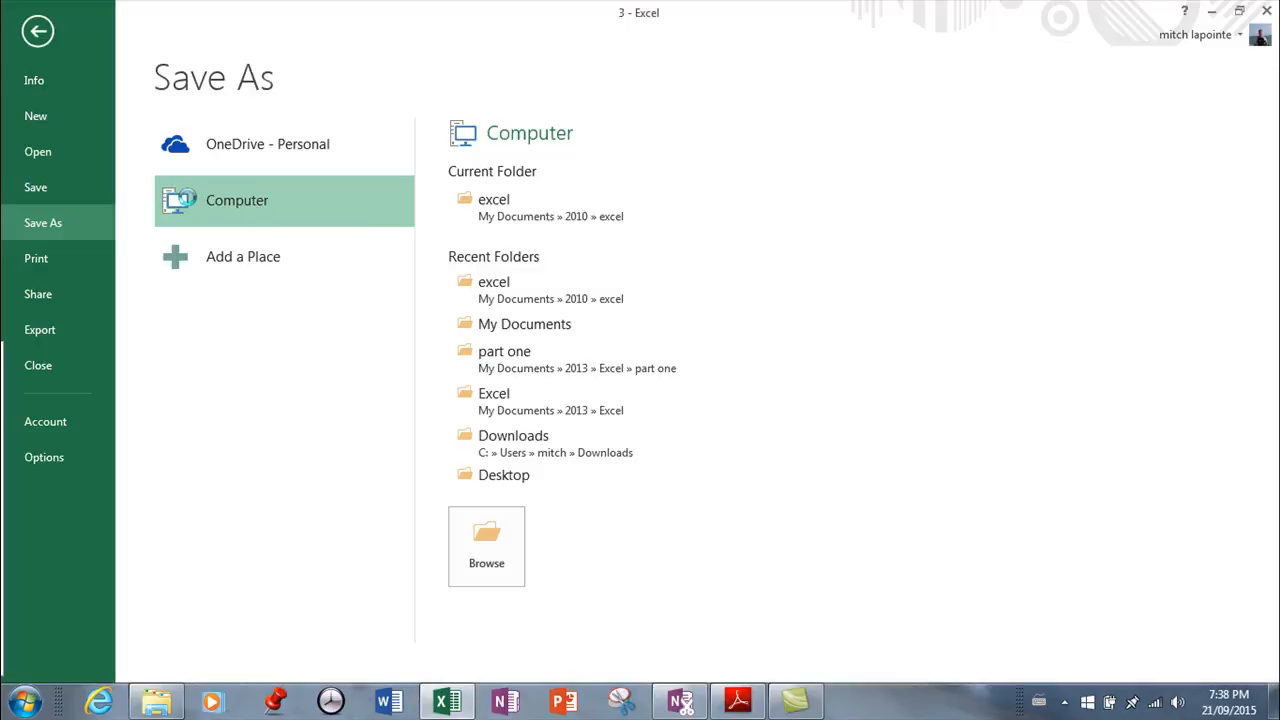
# Open the Save As dialog for workbook 3 and scroll through the save format list
pyautogui.click(486, 546)
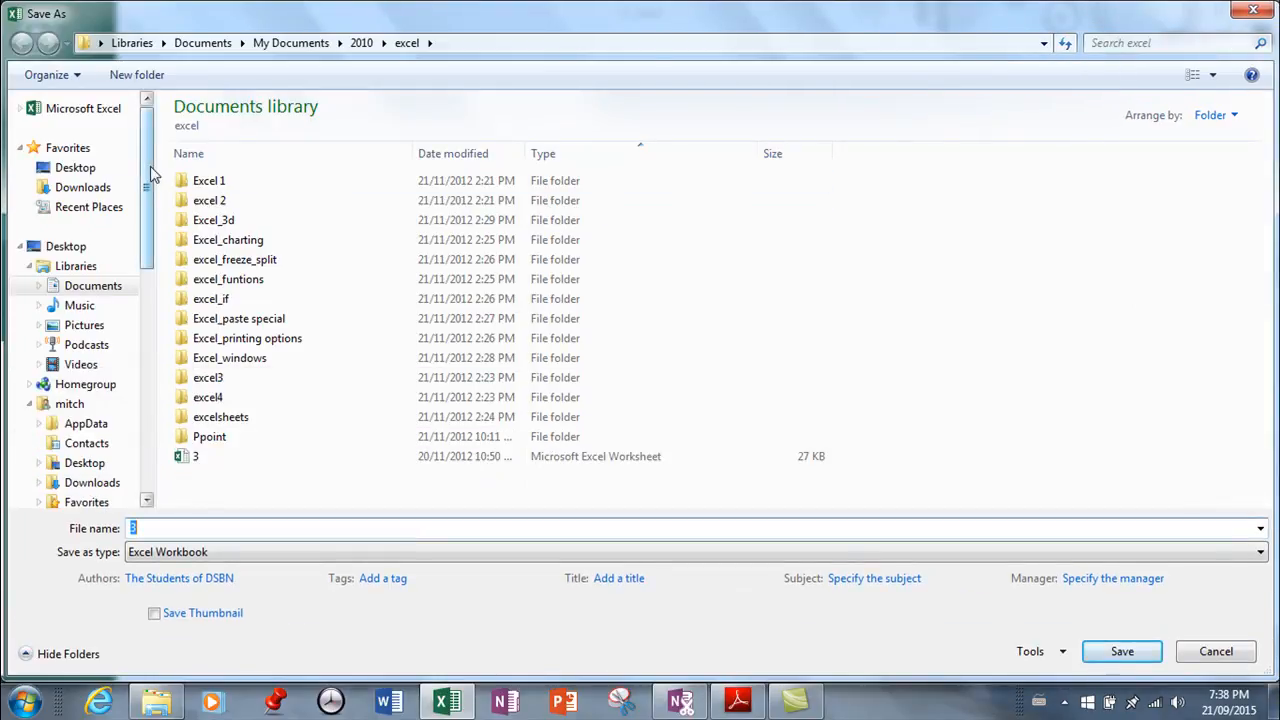
pyautogui.scroll(-3)
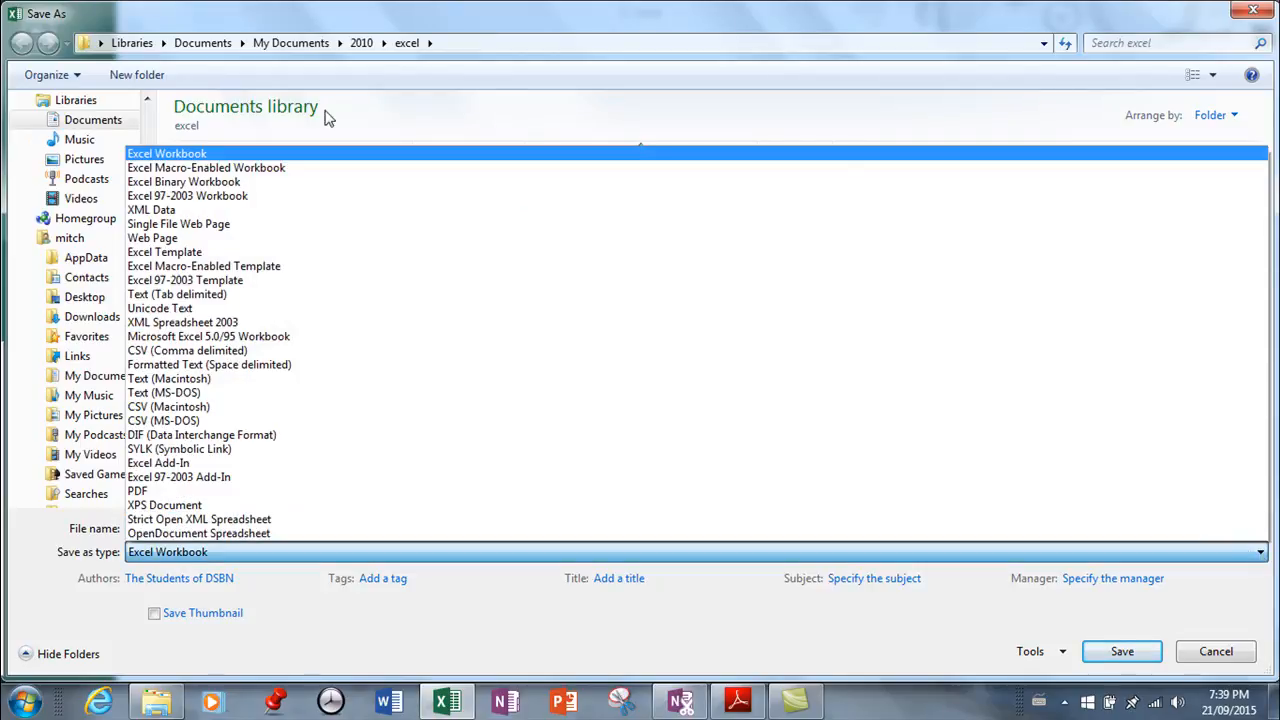
pyautogui.moveTo(177, 153)
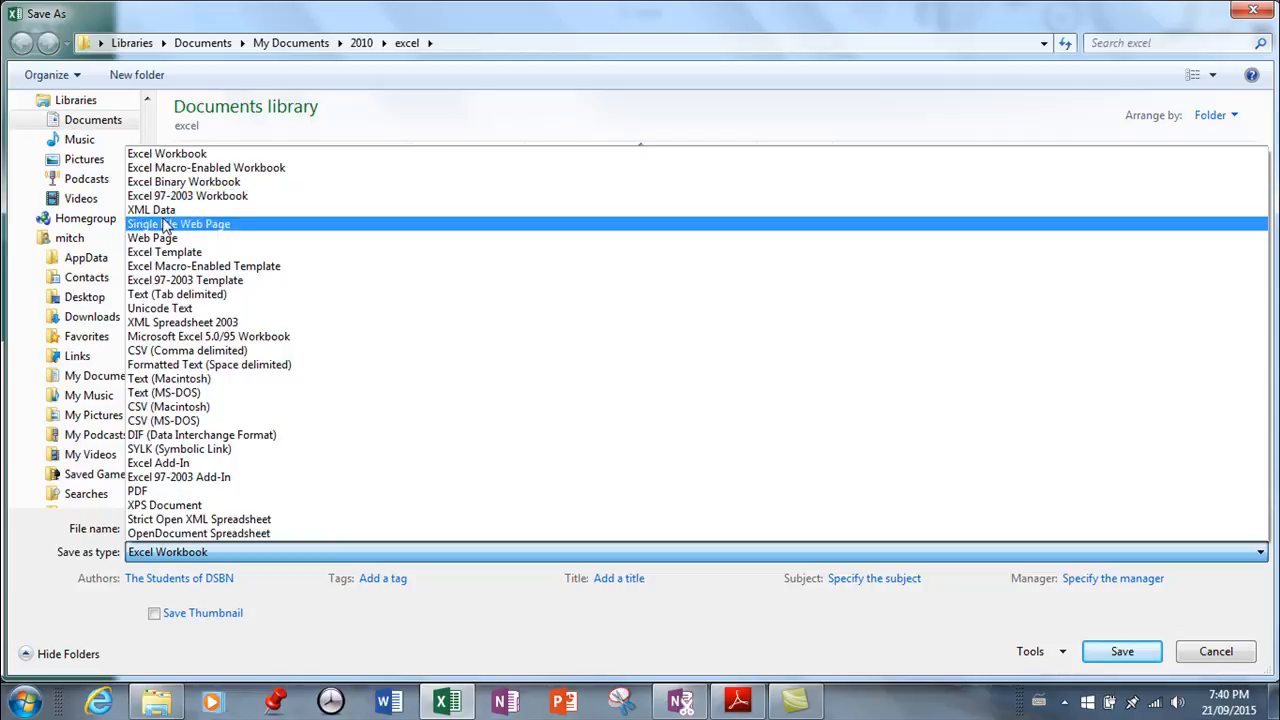
pyautogui.moveTo(203, 231)
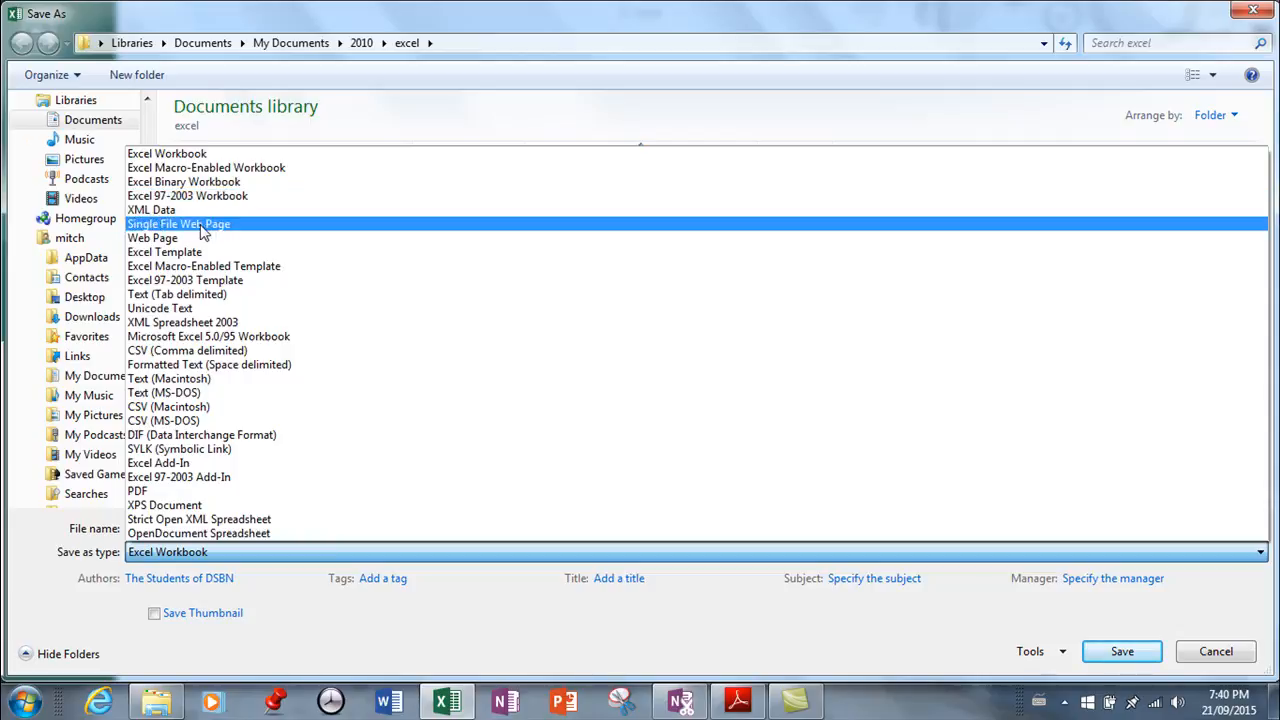
pyautogui.moveTo(197, 238)
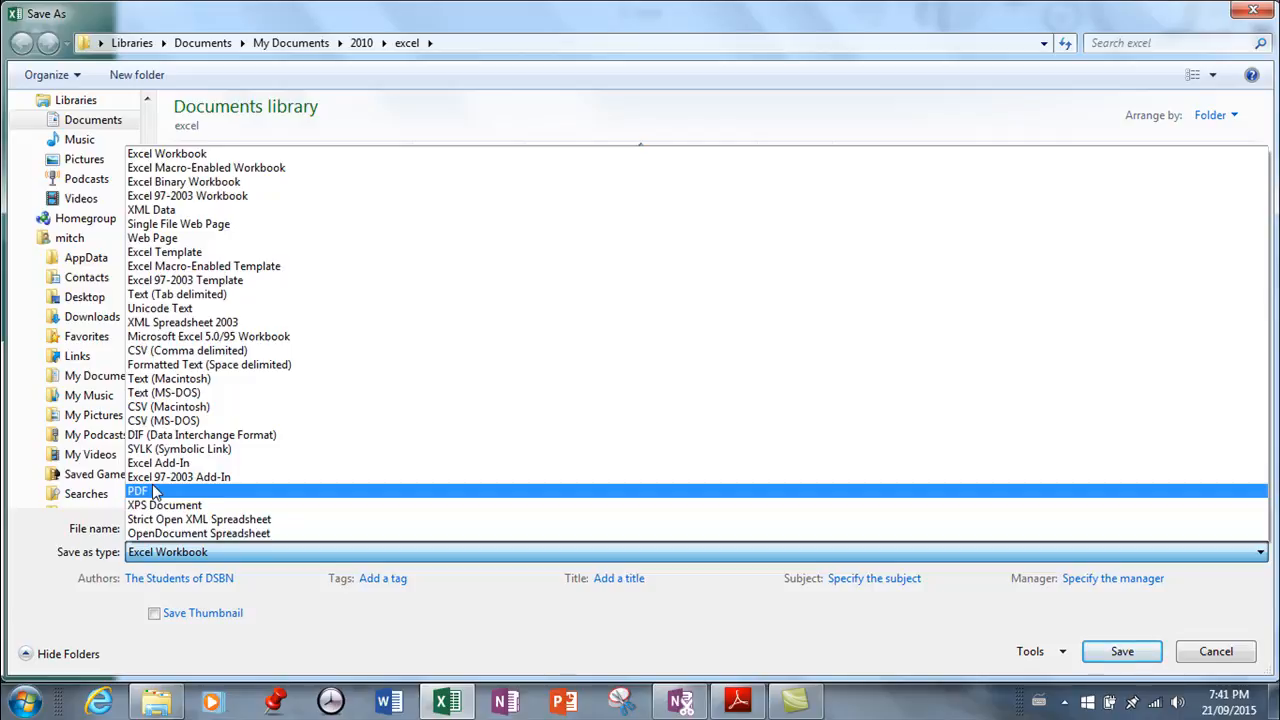
pyautogui.moveTo(148, 502)
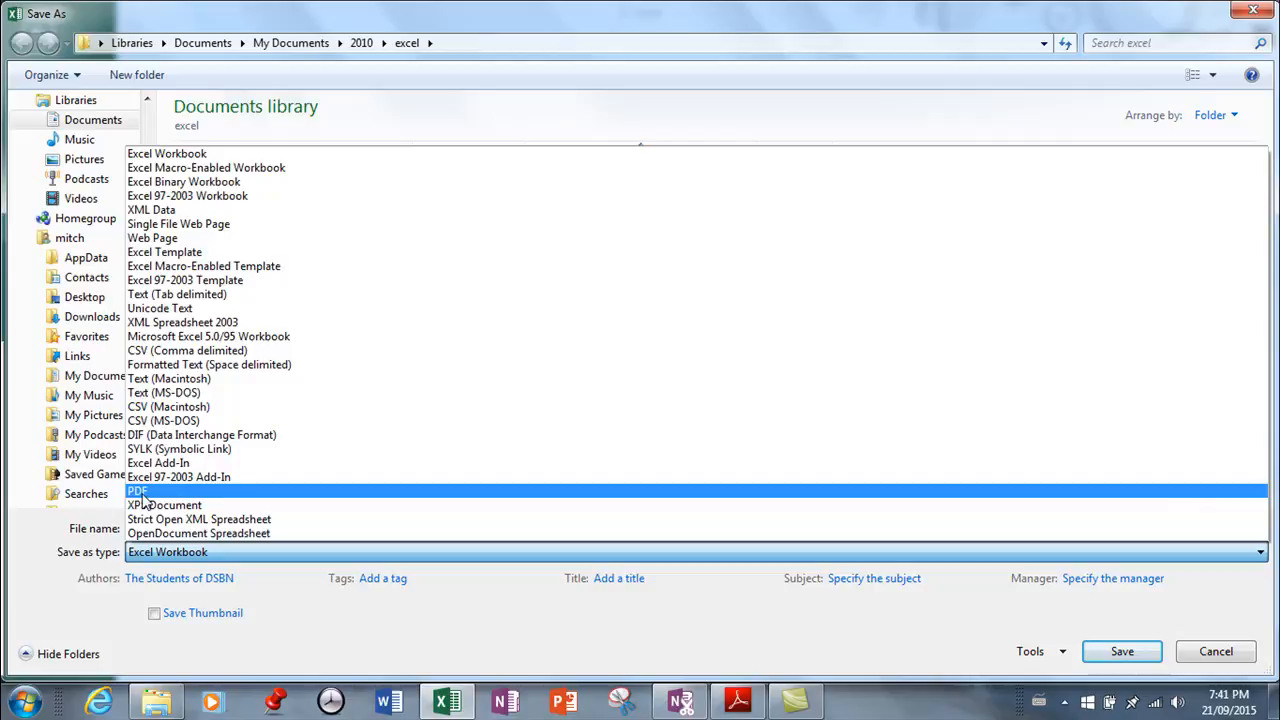
pyautogui.moveTo(148, 501)
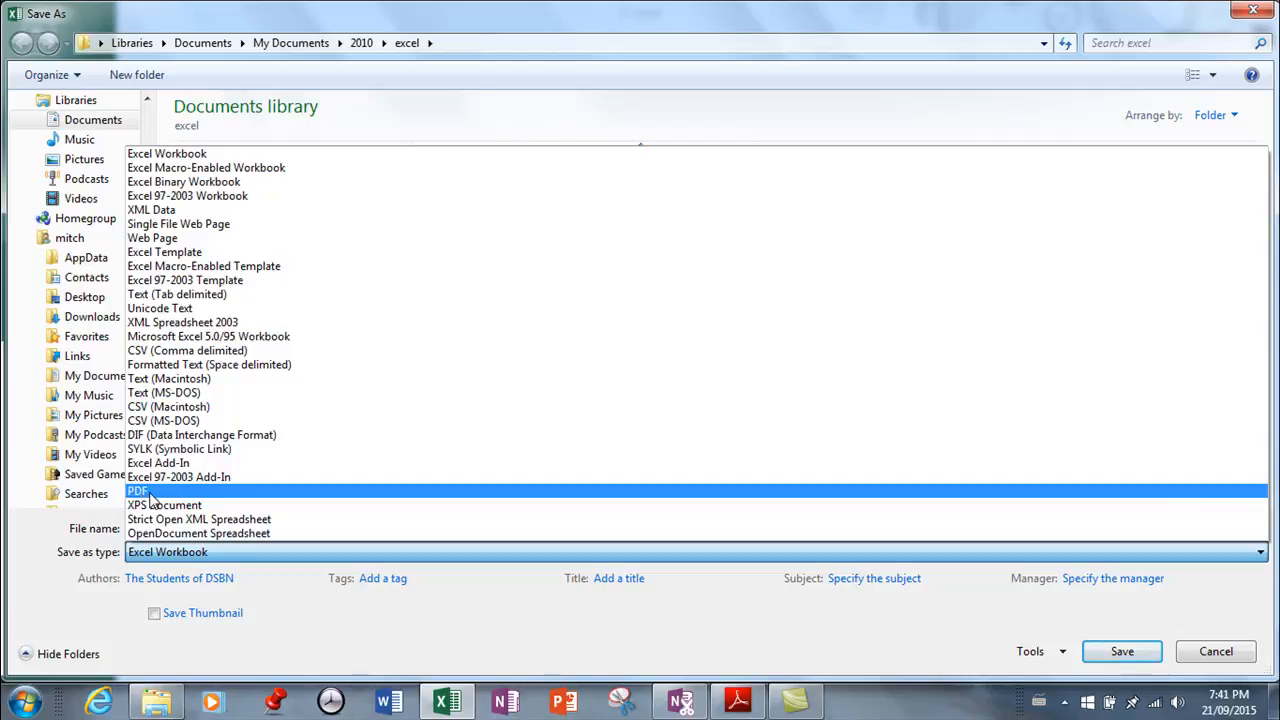
# Choose PDF as the save type for workbook 3
pyautogui.click(137, 490)
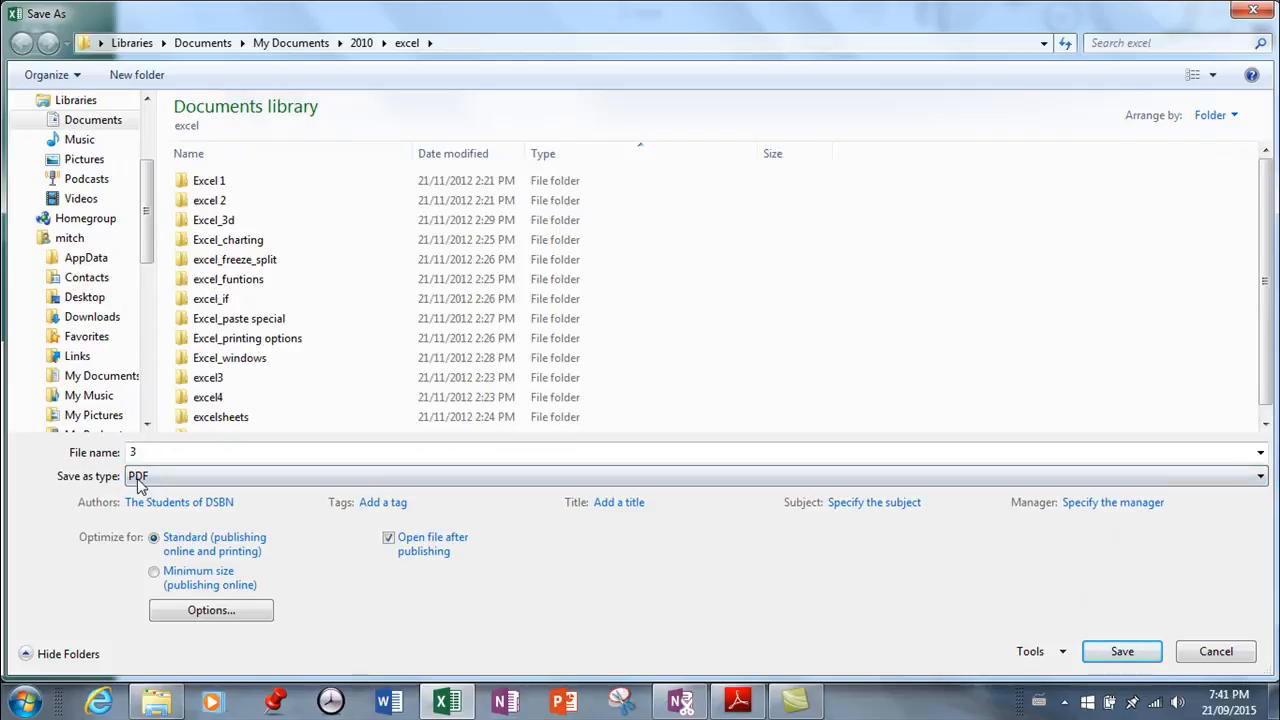
pyautogui.moveTo(344, 591)
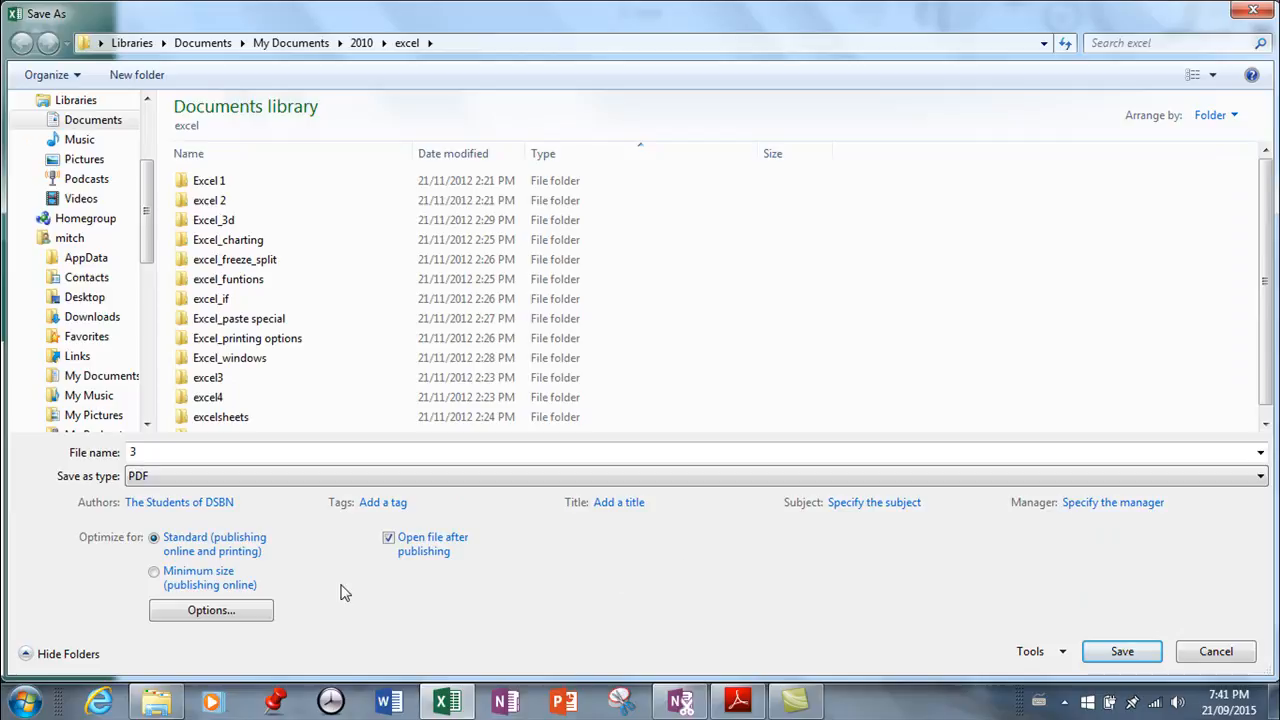
pyautogui.moveTo(559, 582)
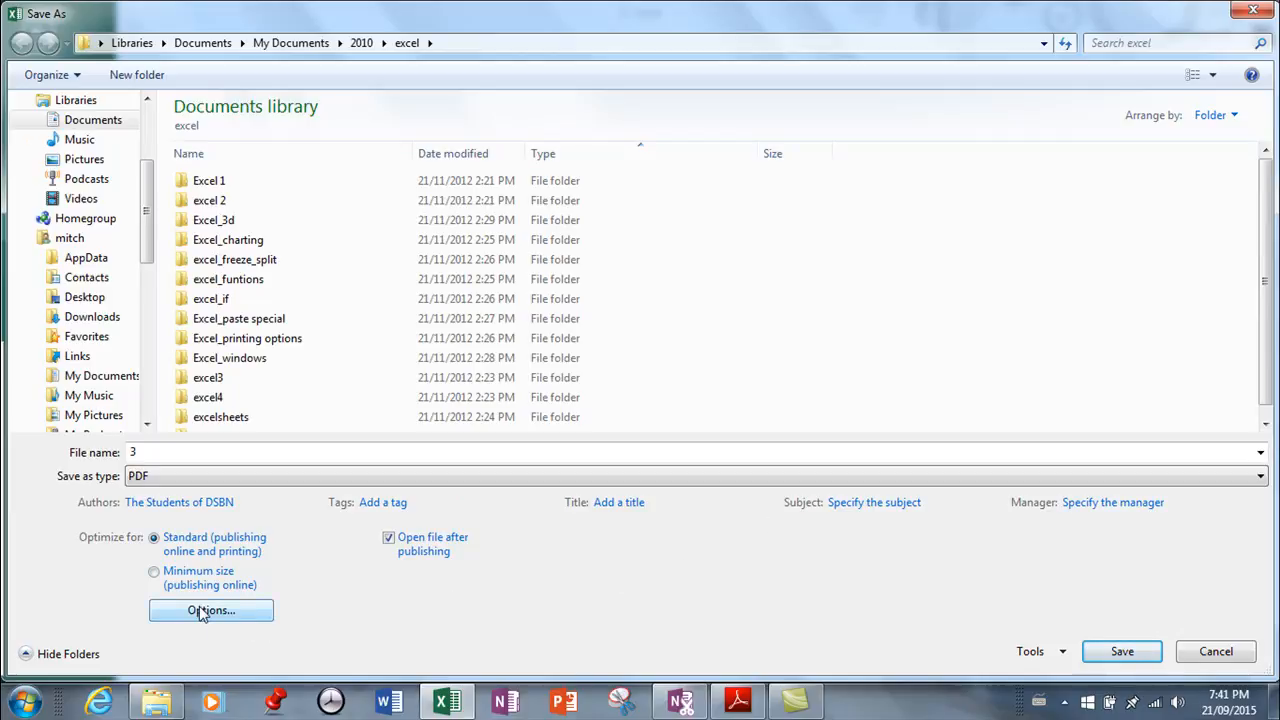
pyautogui.click(210, 610)
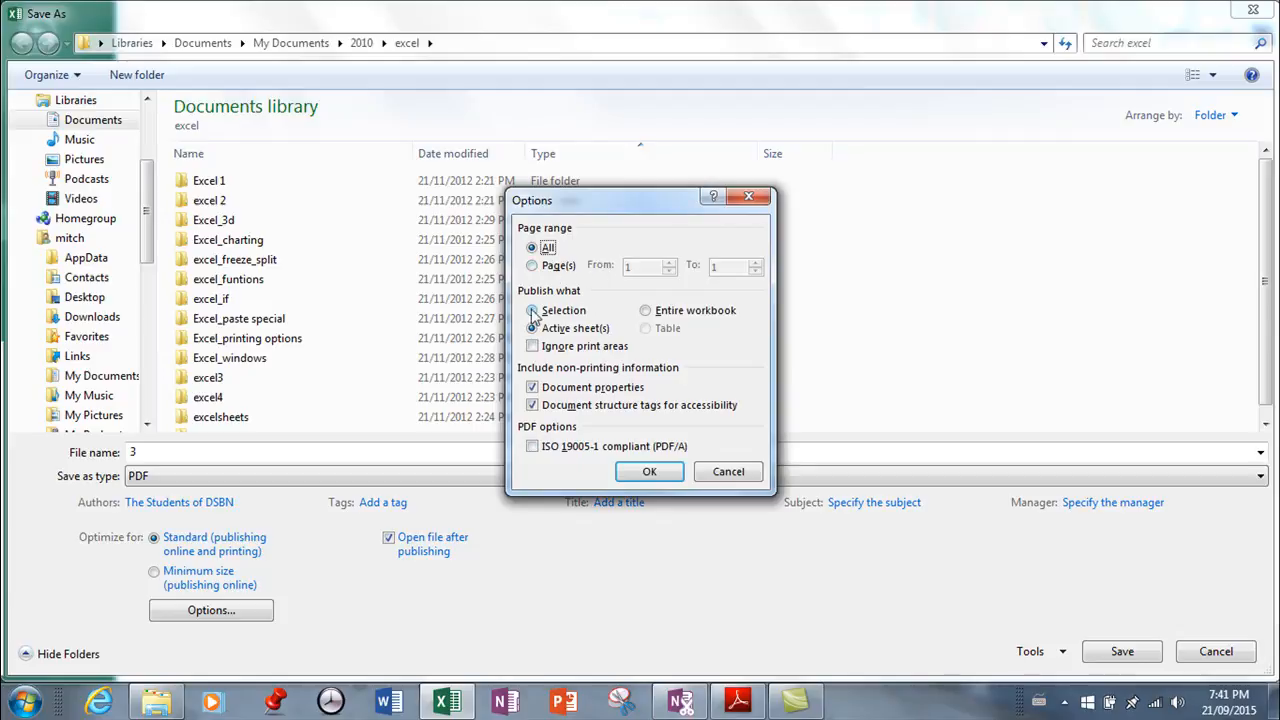
pyautogui.click(533, 328)
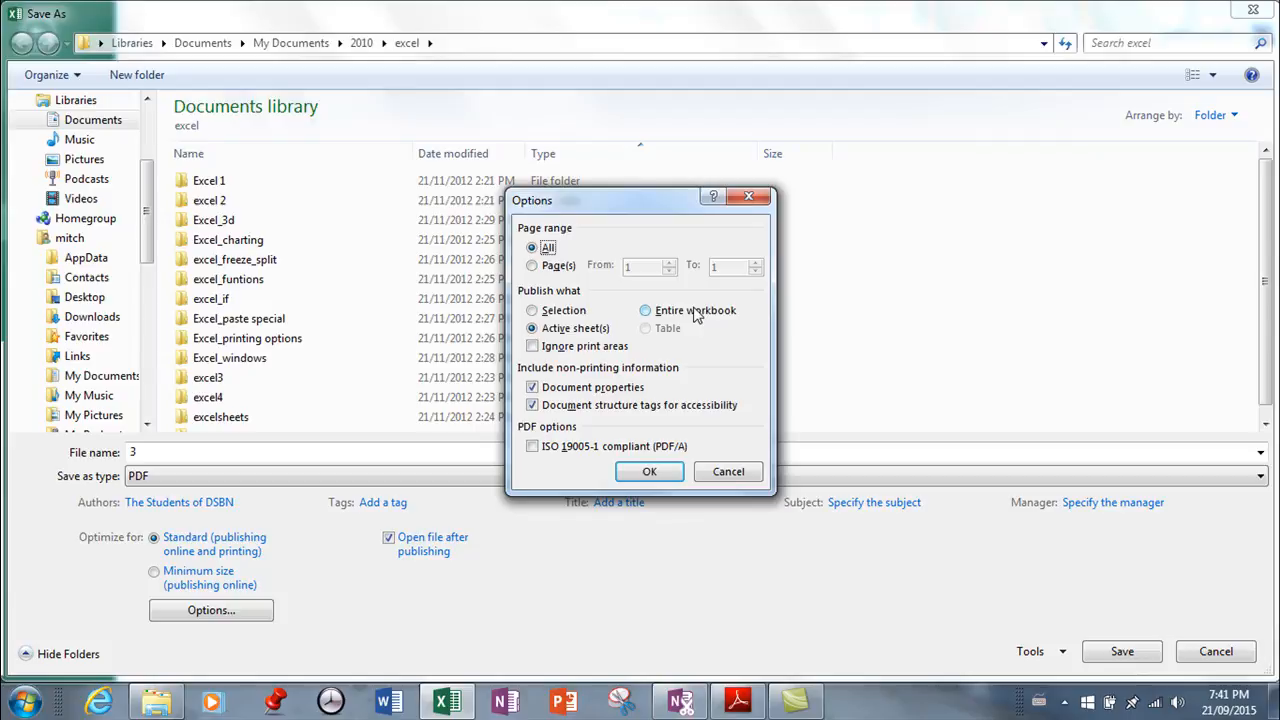
pyautogui.moveTo(682, 380)
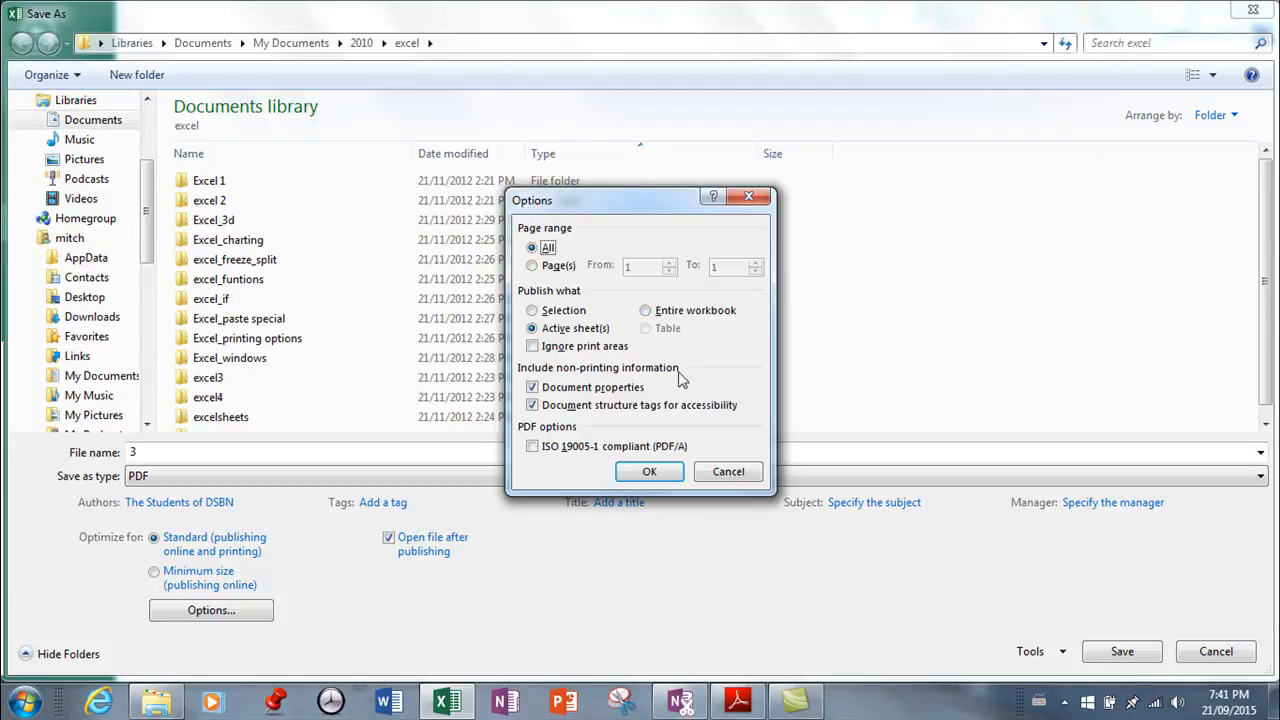
pyautogui.moveTo(1018, 666)
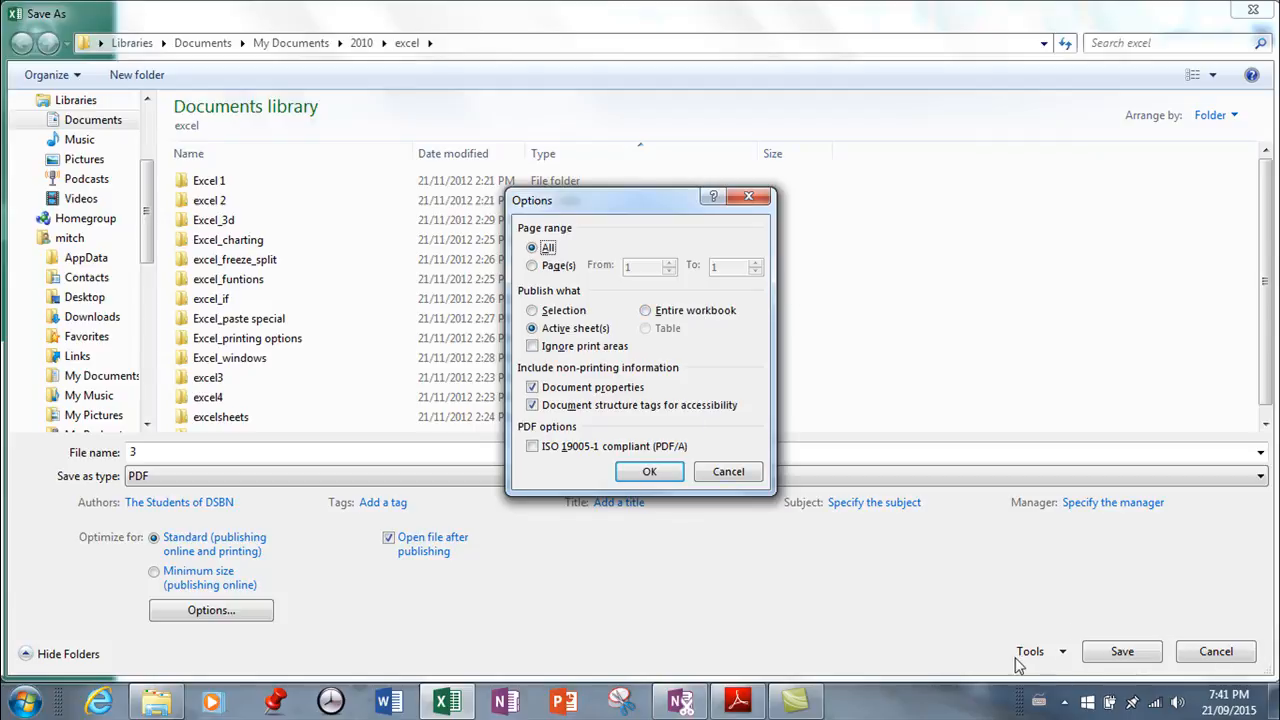
pyautogui.moveTo(1045, 563)
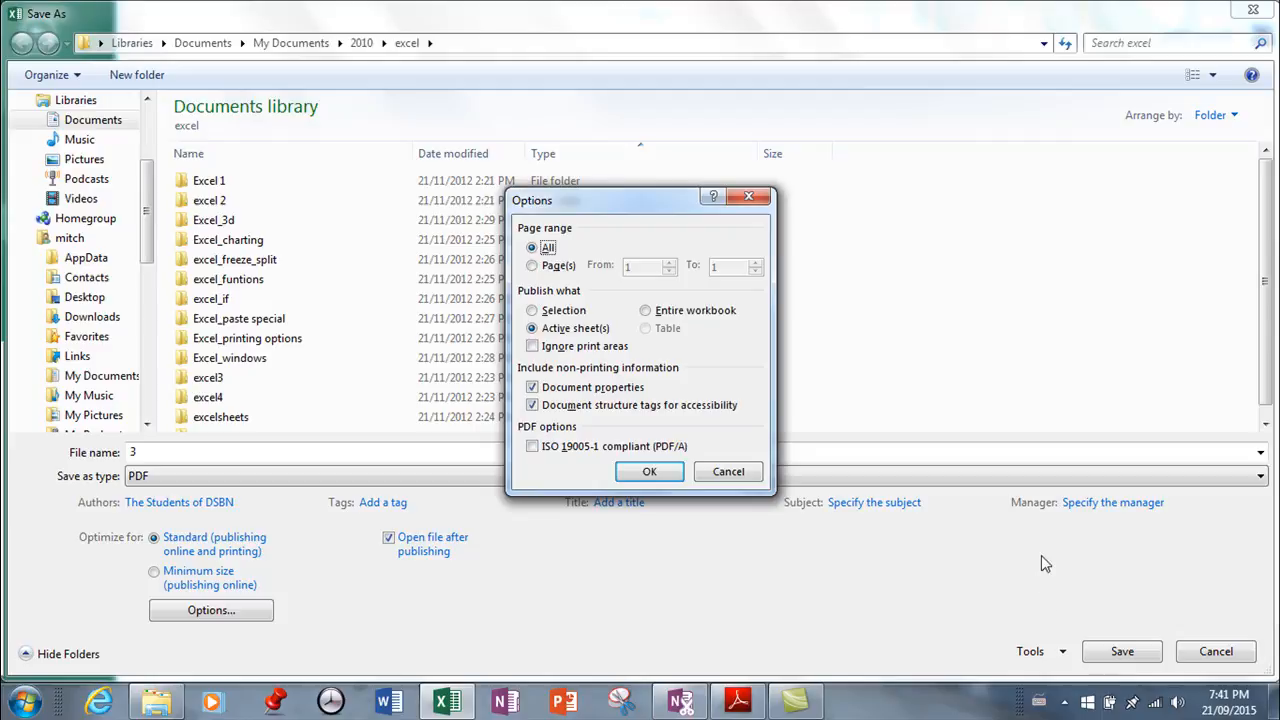
pyautogui.moveTo(728, 471)
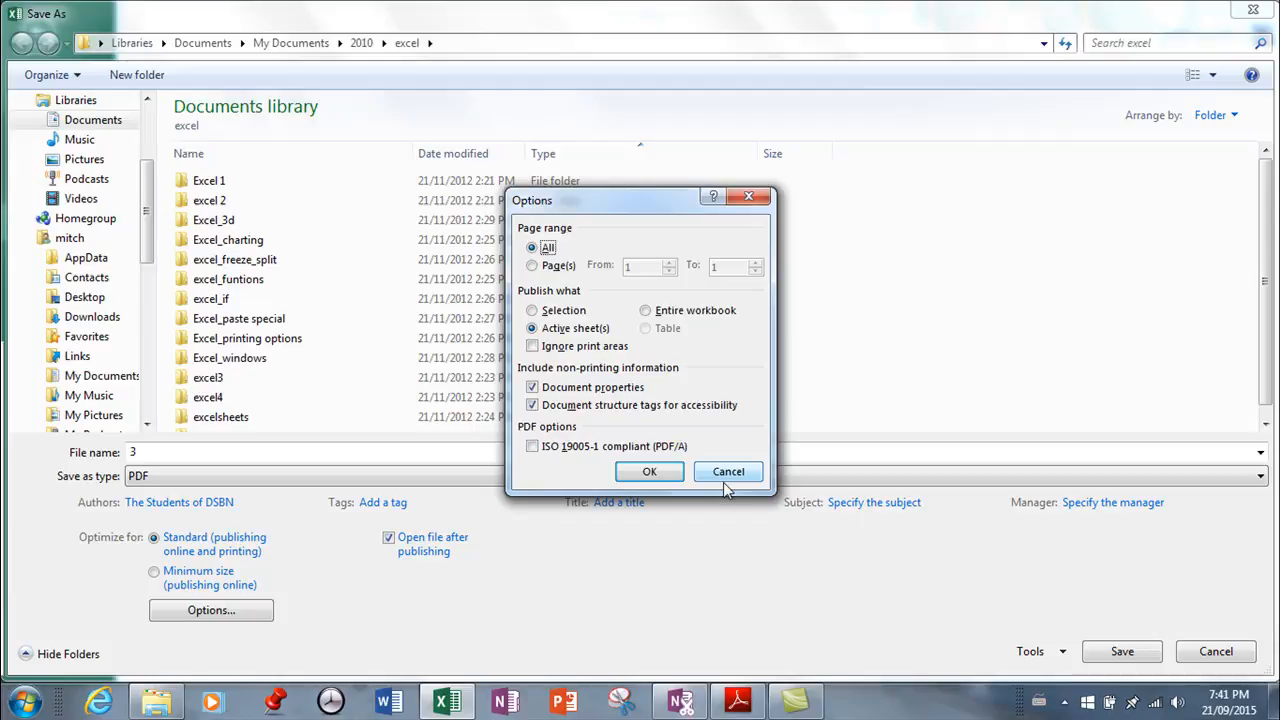
pyautogui.click(728, 471)
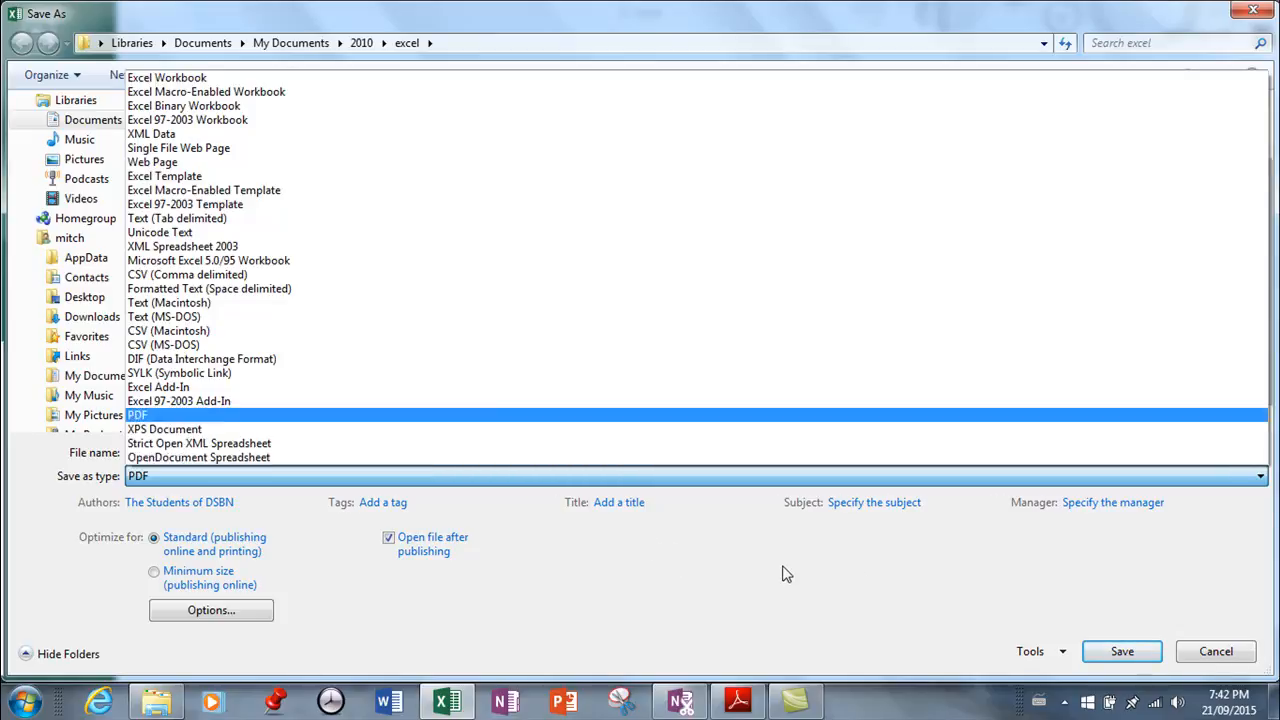
pyautogui.click(138, 414)
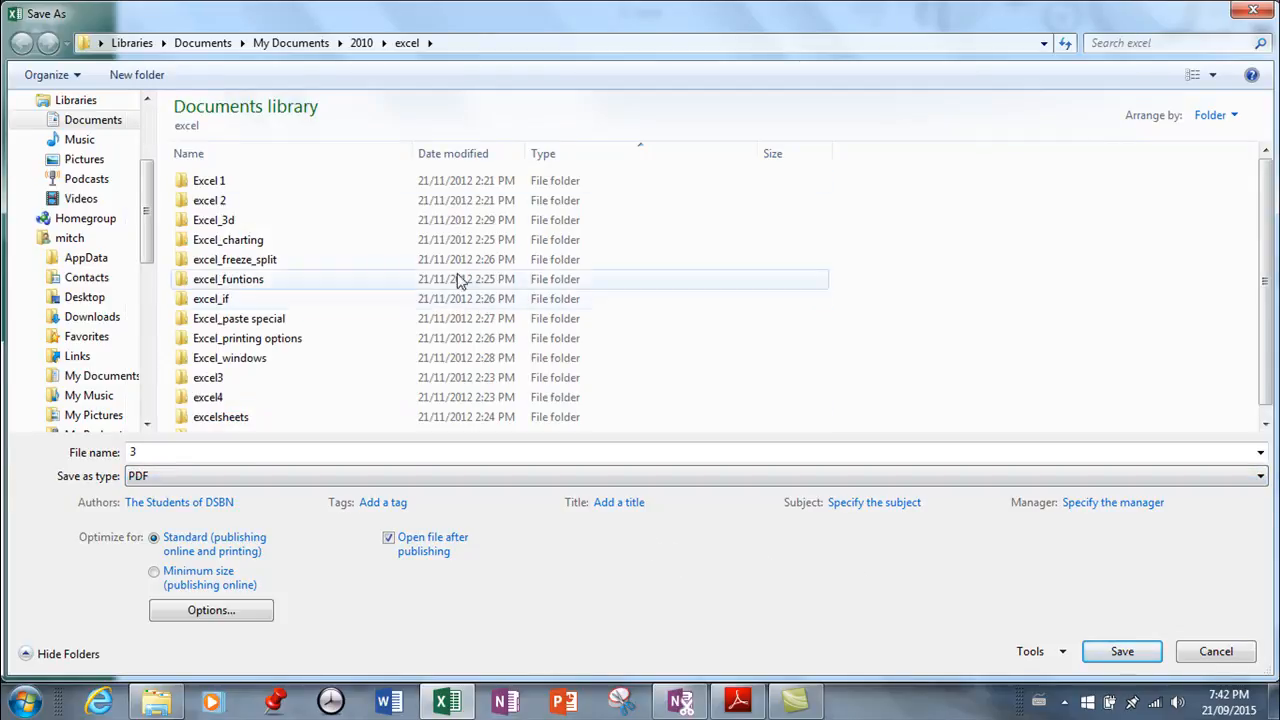